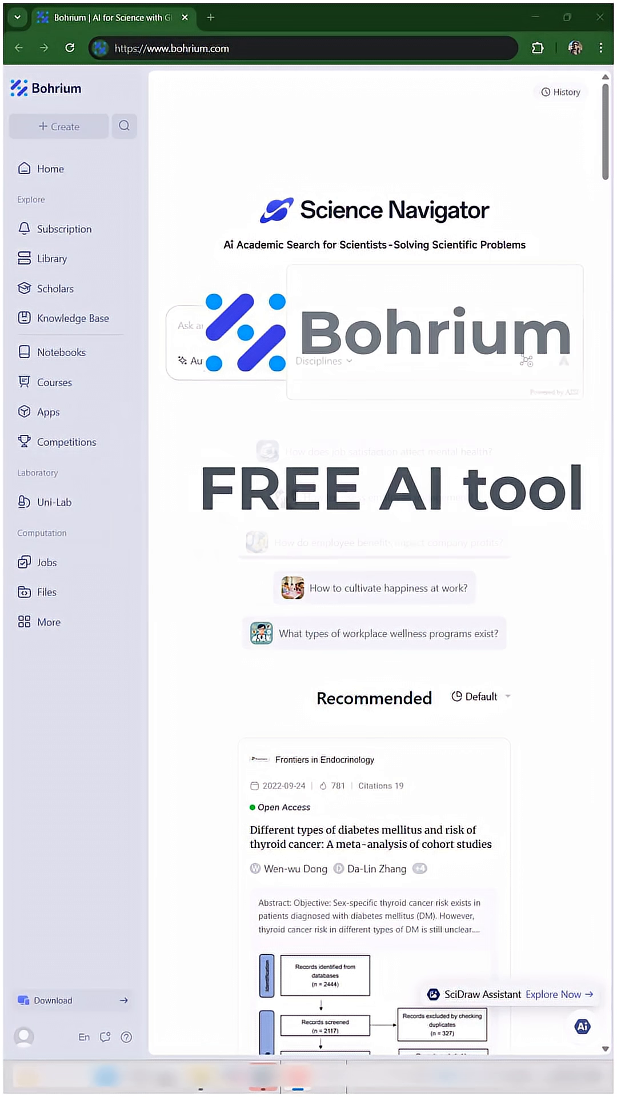
- Ask Bohrium's AI search 'The Impact of Transformational Leadership on Employee Performance'
left_click(266, 48)
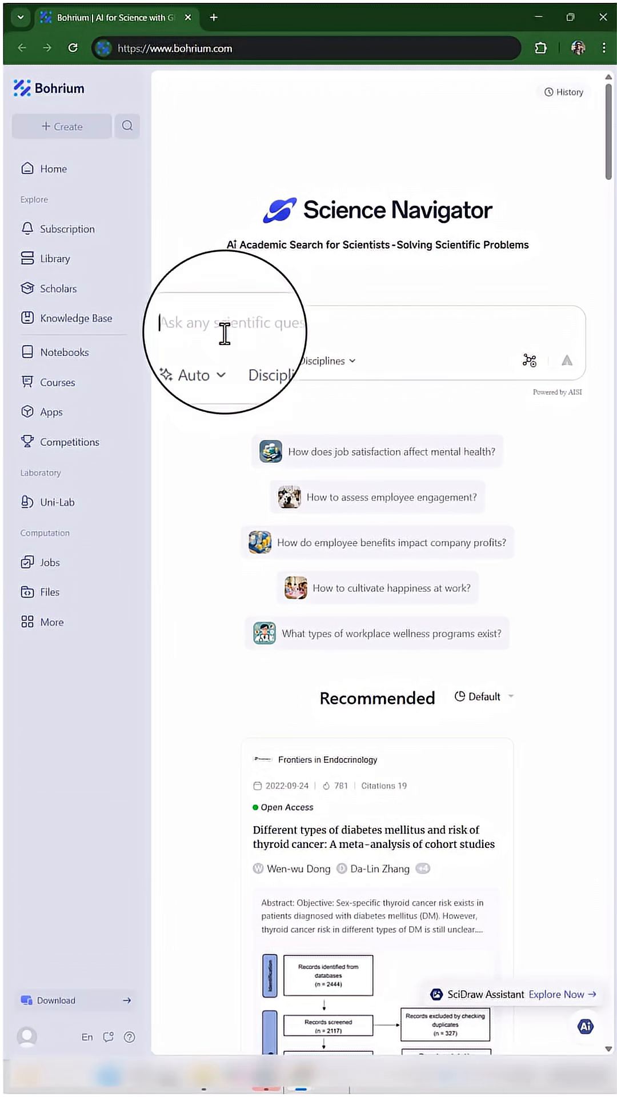
type("The Impact of Transformational Leadership on Employee Performance")
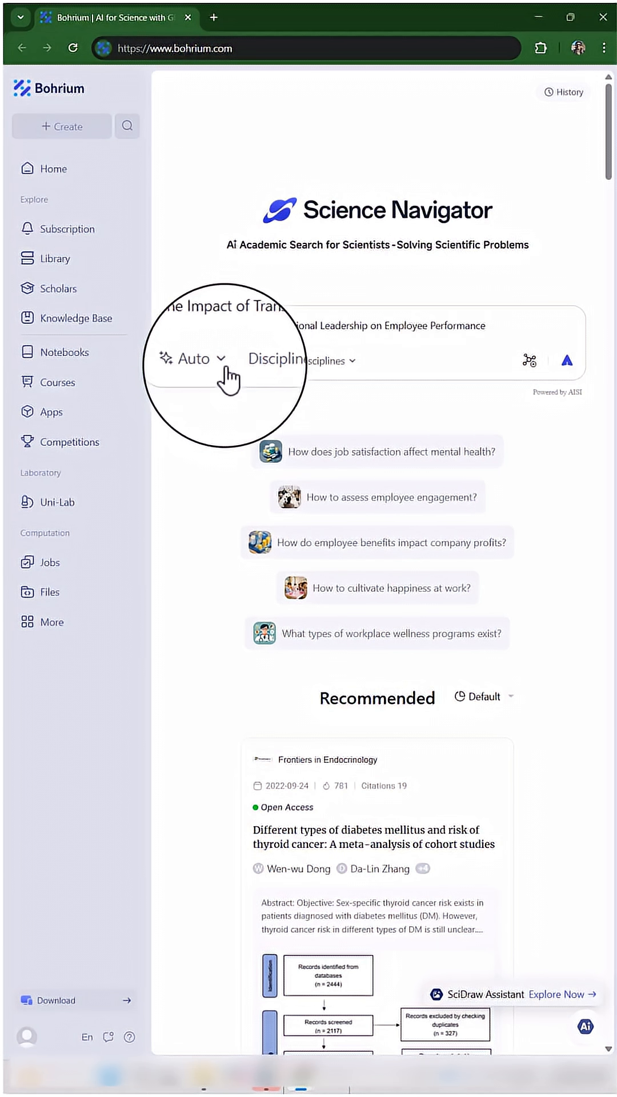
left_click(194, 359)
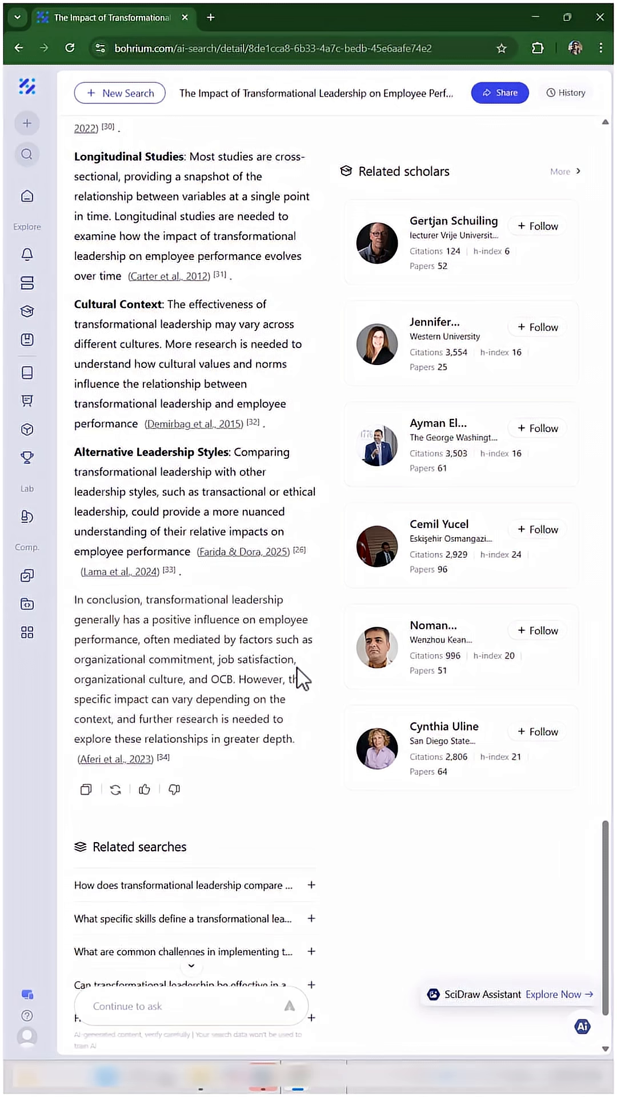
- Review the cited answer and open the Suryadi et al., 2024 paper
scroll("down", 3)
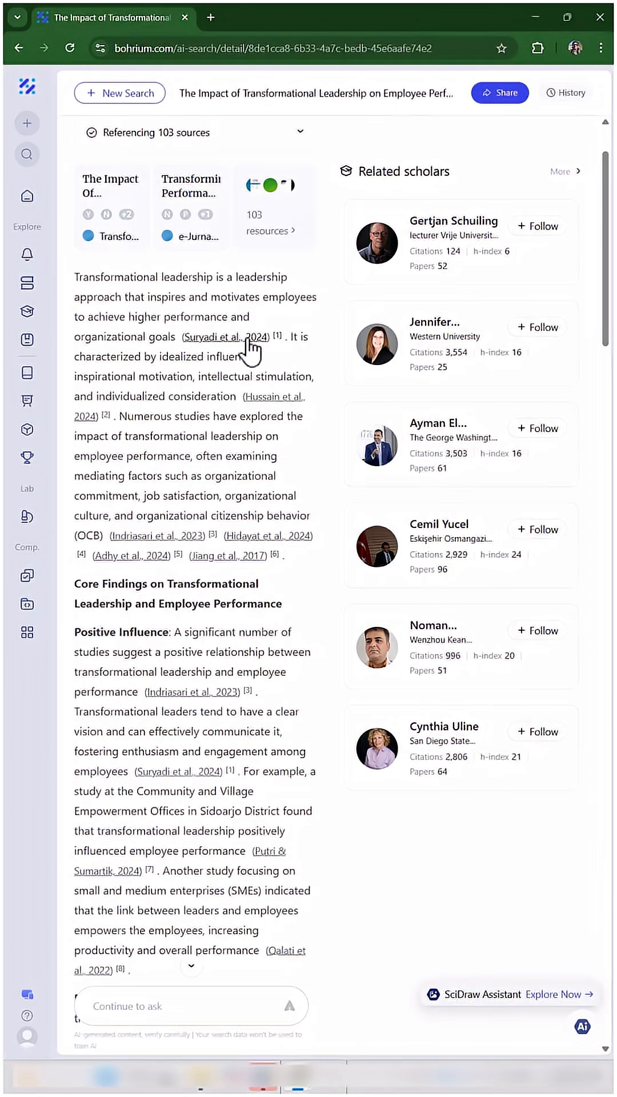
left_click(225, 336)
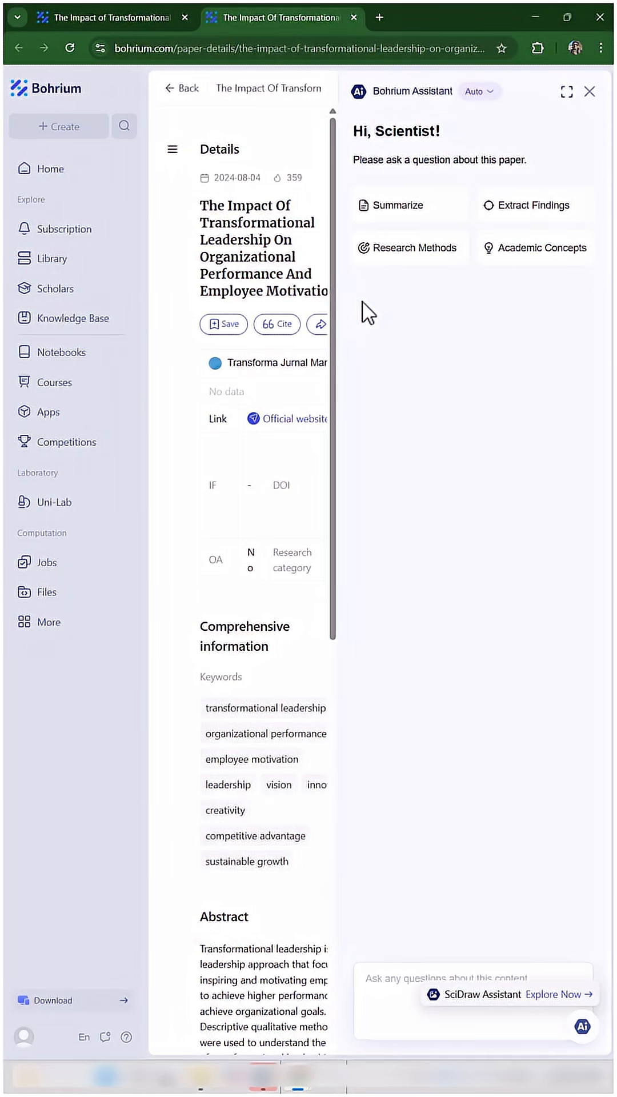
mouse_move(485, 223)
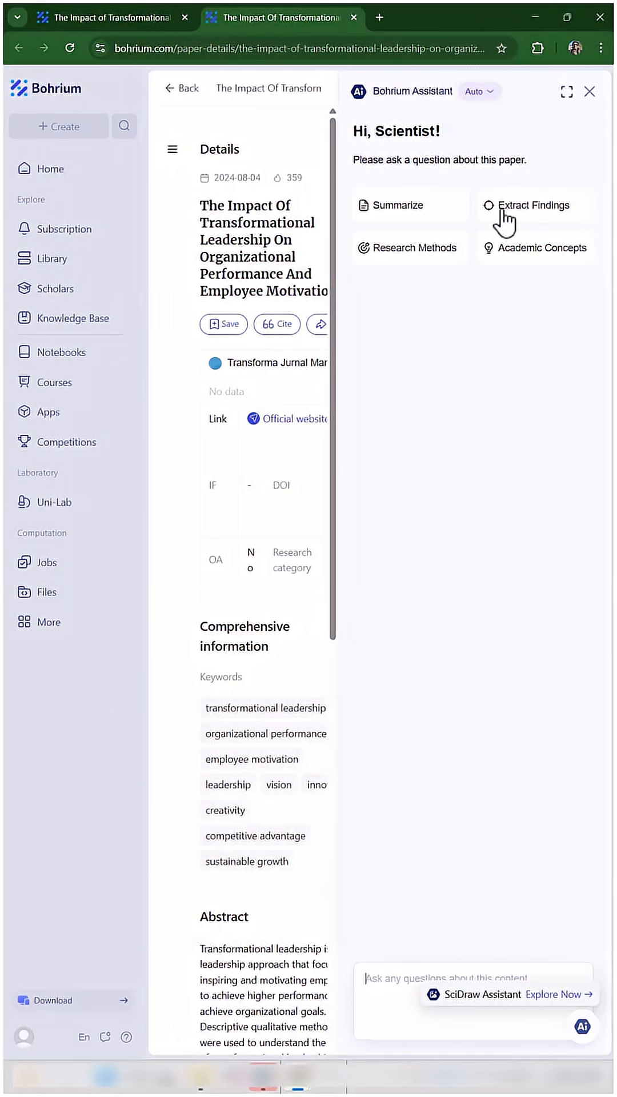
mouse_move(438, 270)
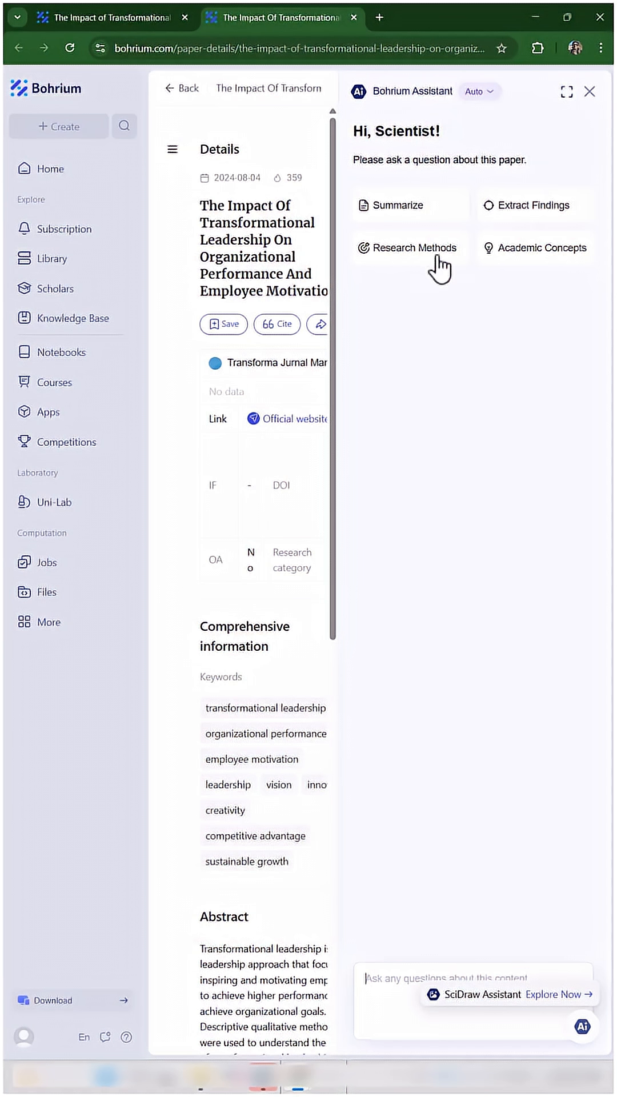
- Have the paper assistant summarize the paper via the Summarize quick action
left_click(396, 205)
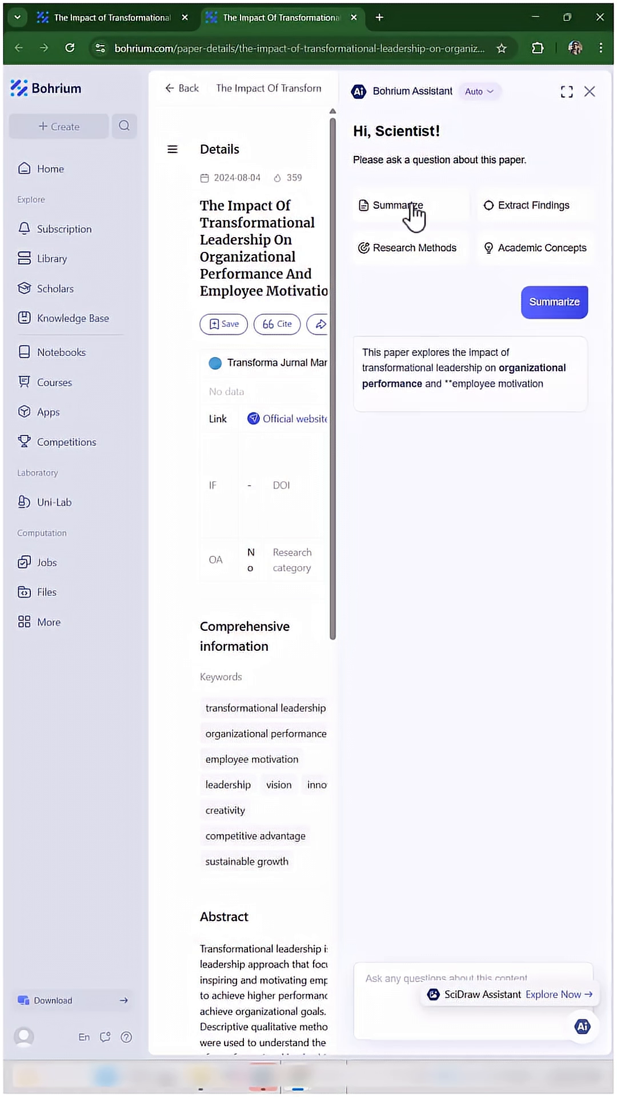